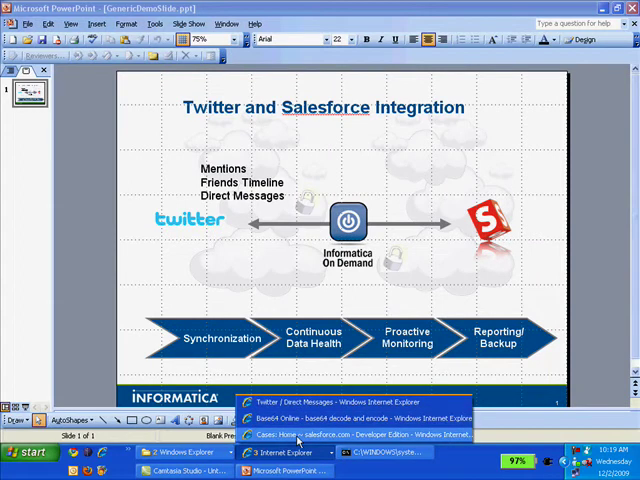
- Switch from the integration slide to the Salesforce Cases browser window
left_click(360, 434)
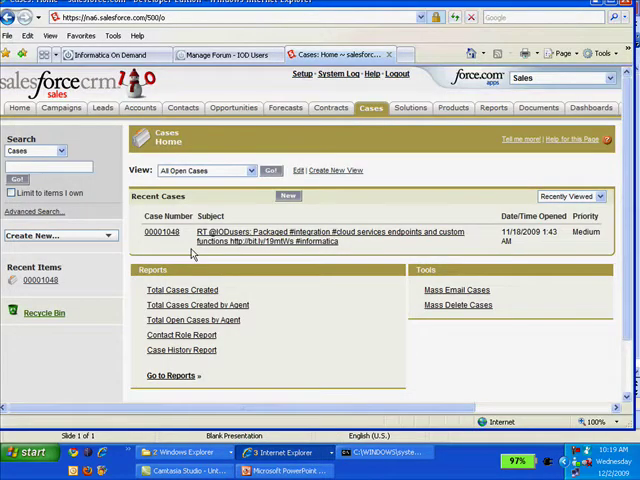
- Show the Data Synchronization tasks list with the Oracle ERP, Salesforce and CSV tasks
left_click(570, 78)
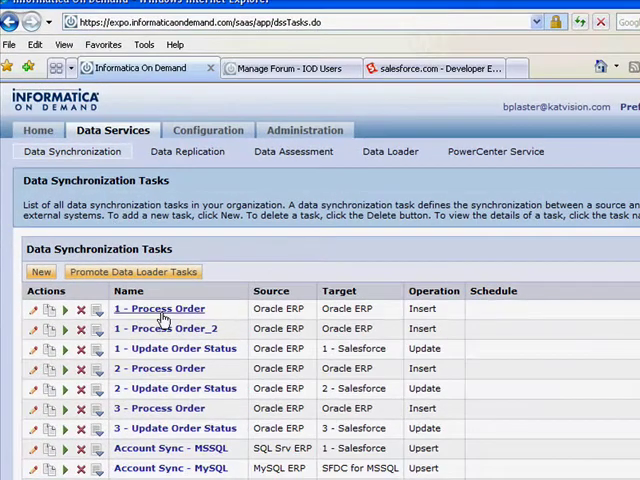
scroll("down", 3)
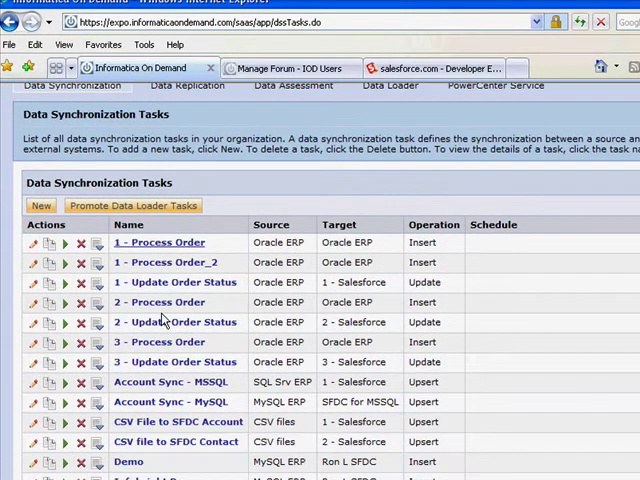
- Create a new sync task named Twitter Friends with the Insert operation
left_click(40, 206)
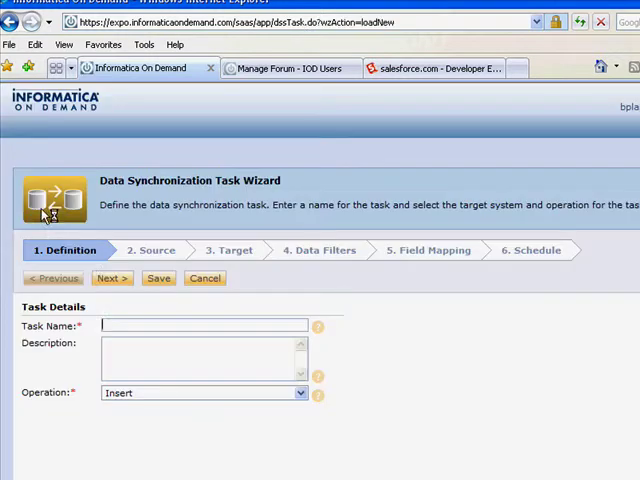
type("T")
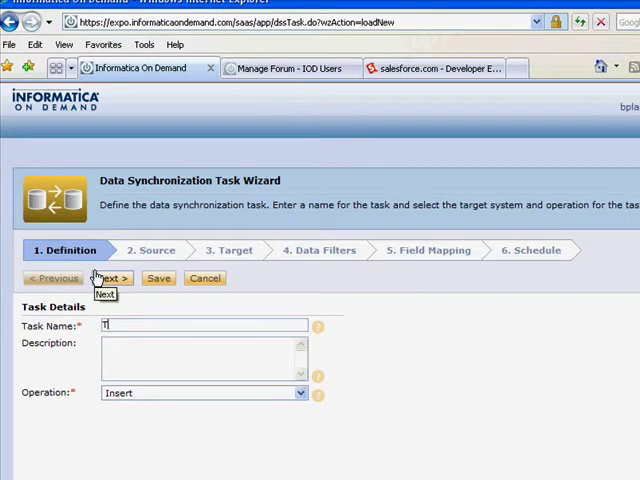
type("Twitter Fir")
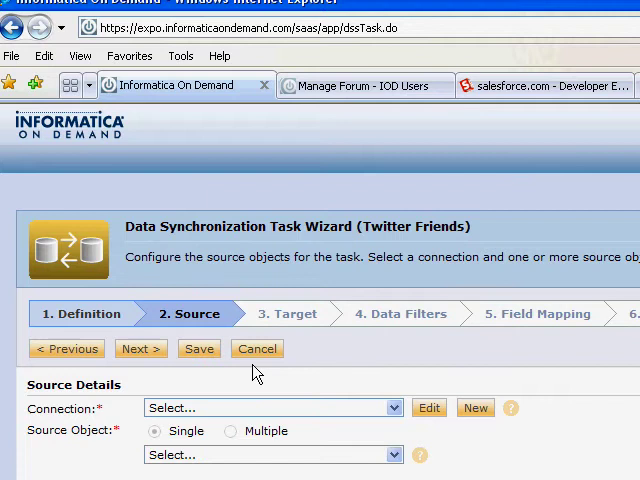
- Set the source to the Twitter connection's twitterCred.csv and continue to the target
left_click(270, 408)
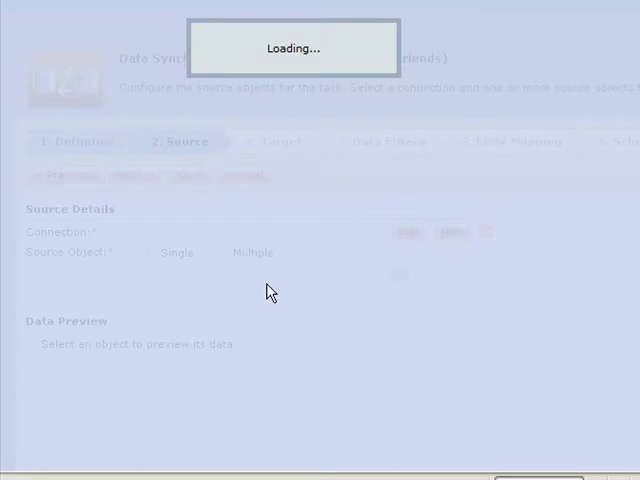
left_click(258, 276)
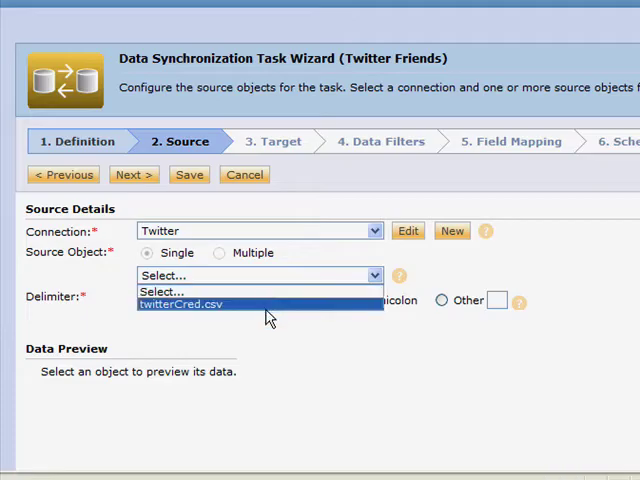
left_click(180, 304)
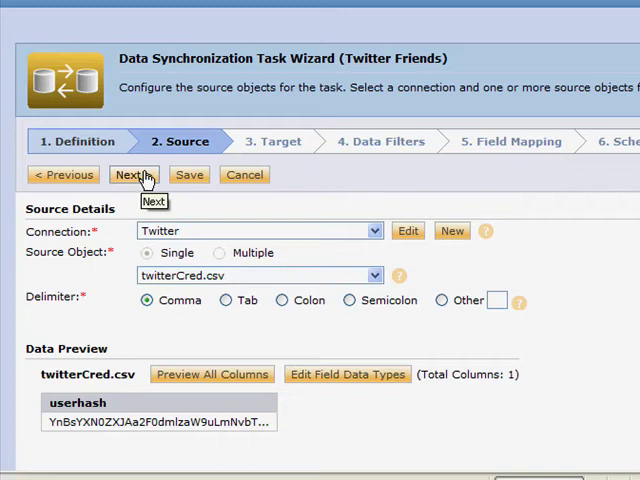
left_click(132, 174)
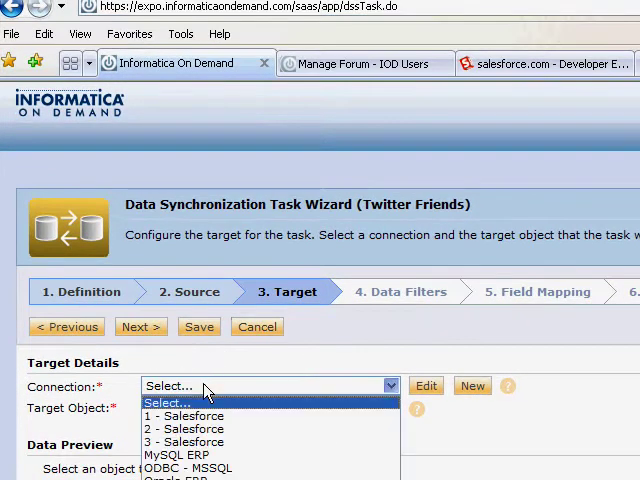
- Set the target to the Case object on the 1 - Salesforce connection and continue
left_click(184, 428)
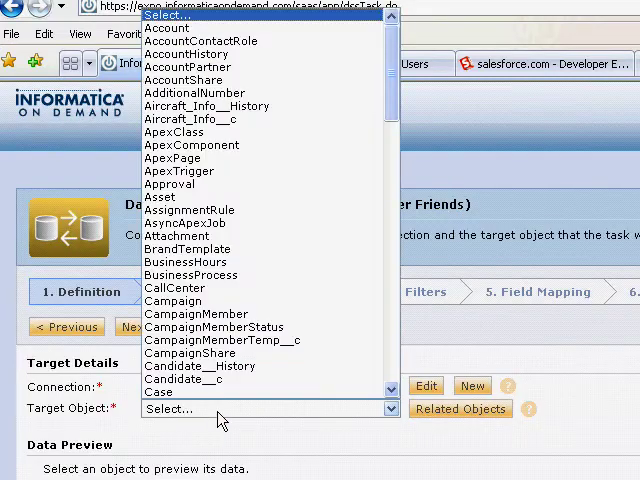
left_click(160, 392)
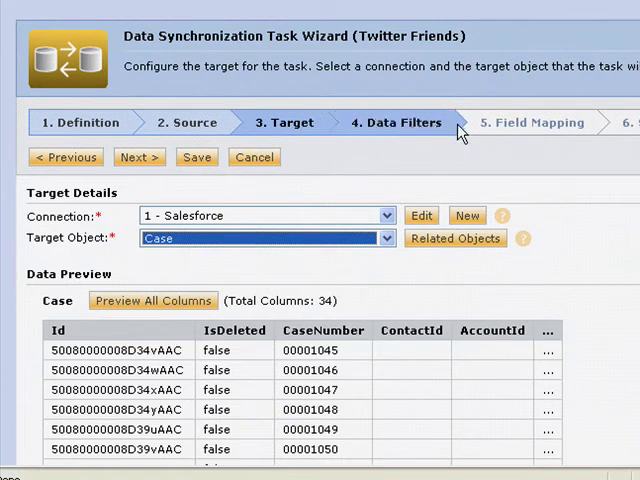
left_click(394, 122)
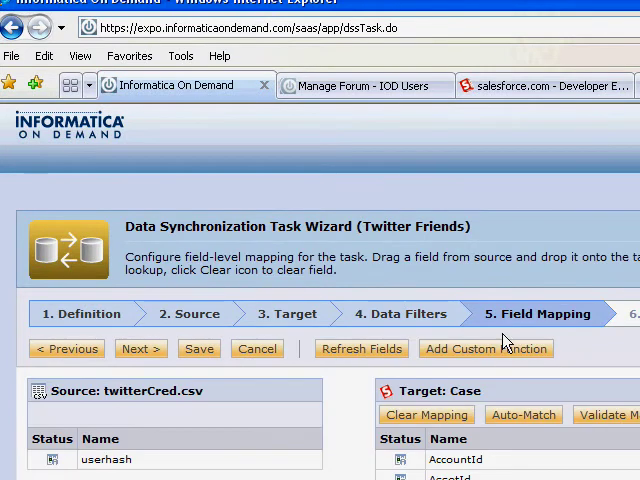
- Add the Twitter Friends Timeline custom function with its Page input set to '1'
left_click(486, 348)
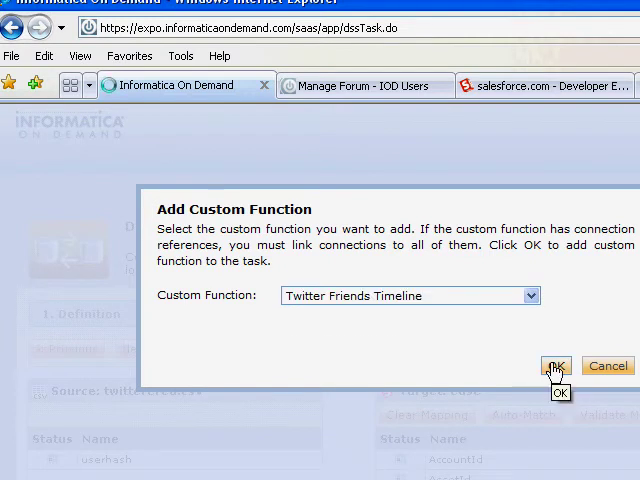
left_click(556, 366)
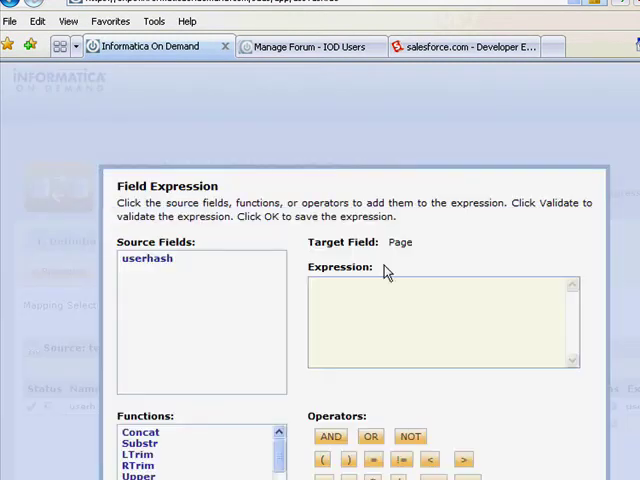
type("'1'")
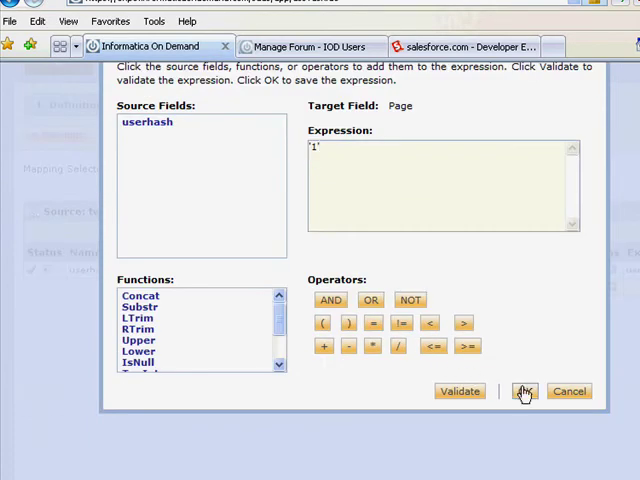
left_click(524, 392)
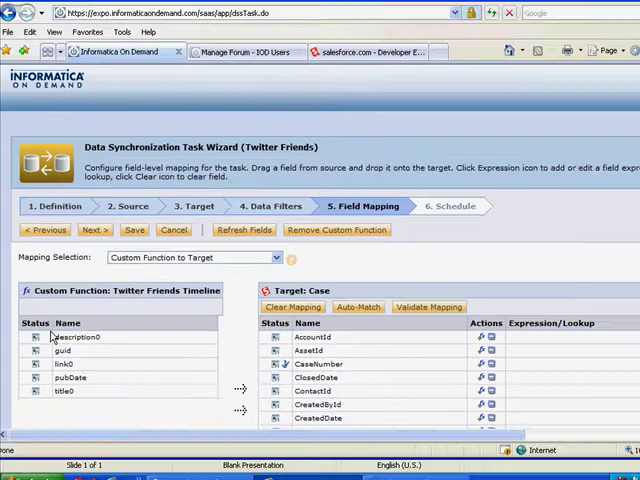
- Map guid to twitterId__c, fix Origin to 'Twitter', and validate the field mapping
scroll("down", 3)
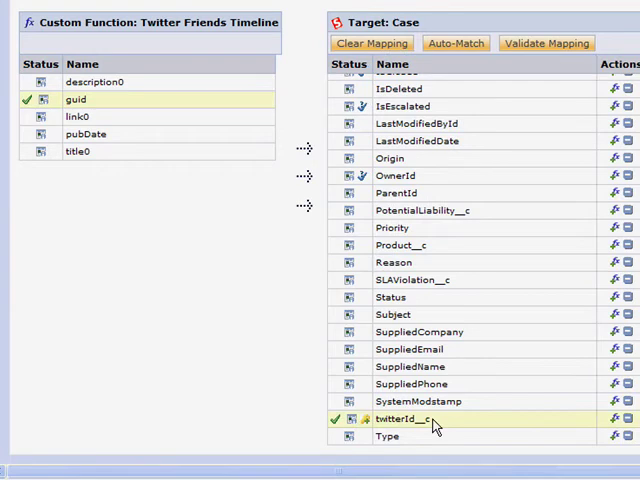
mouse_move(466, 294)
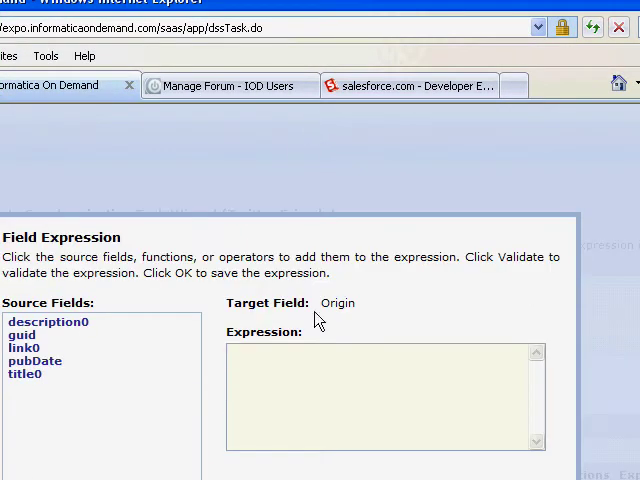
type("Twitter'")
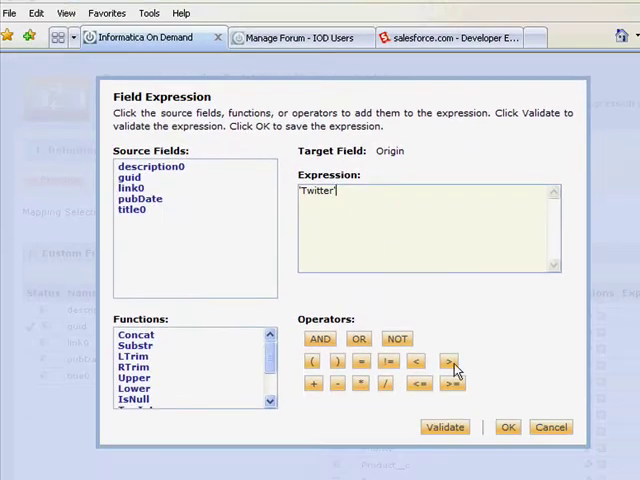
left_click(508, 428)
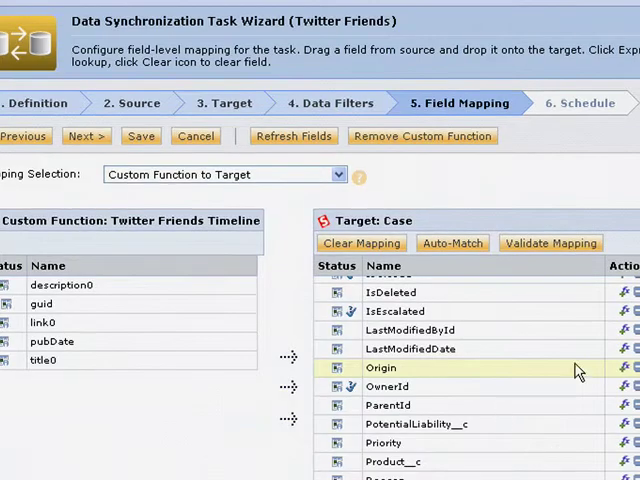
scroll("down", 3)
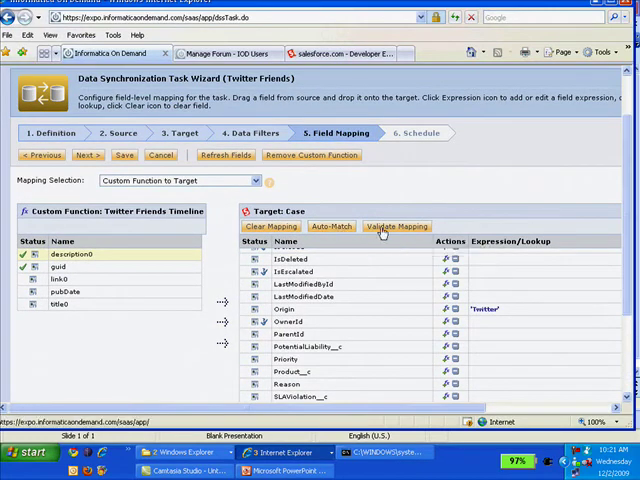
left_click(396, 226)
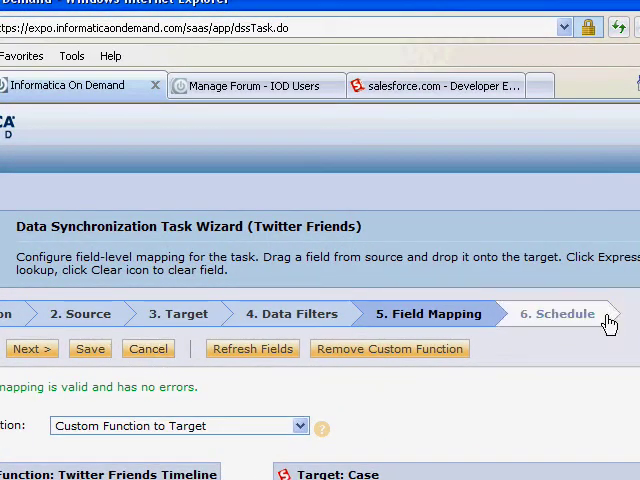
- Move to the Schedule step and save the Twitter Friends task
left_click(556, 312)
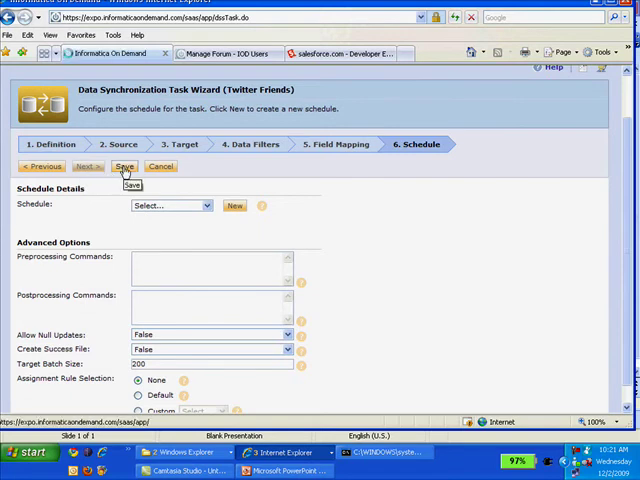
left_click(124, 166)
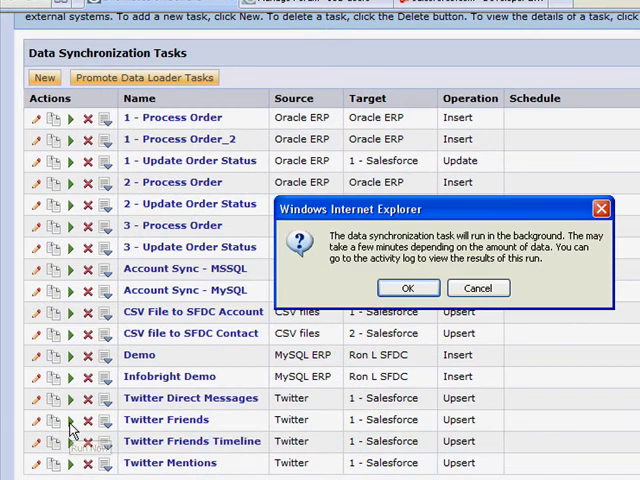
- Acknowledge the background run, view the new tweet cases in All Open Cases, and return to the slide
left_click(408, 288)
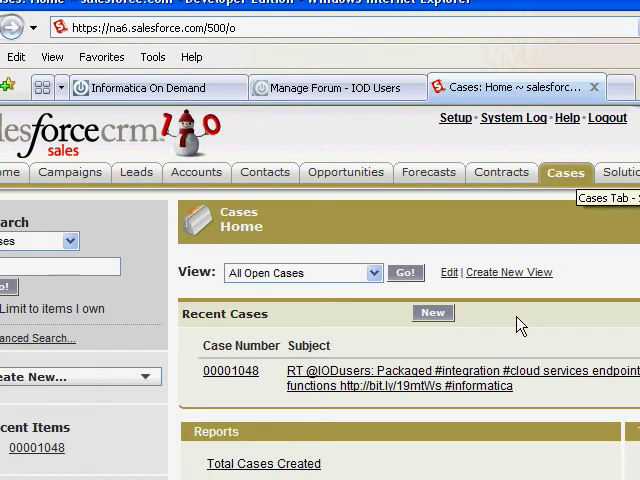
left_click(404, 272)
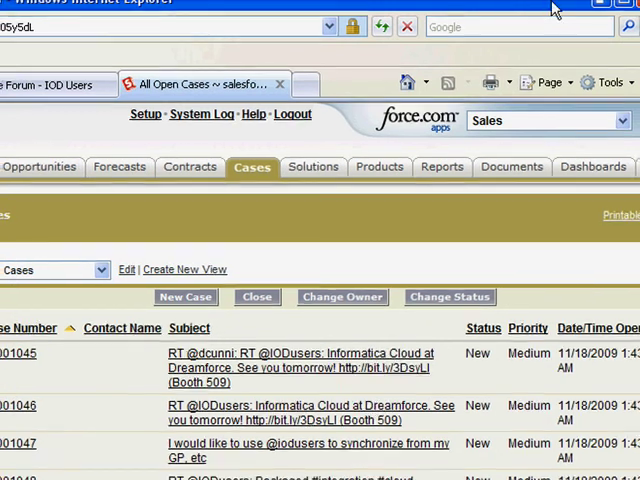
left_click(288, 452)
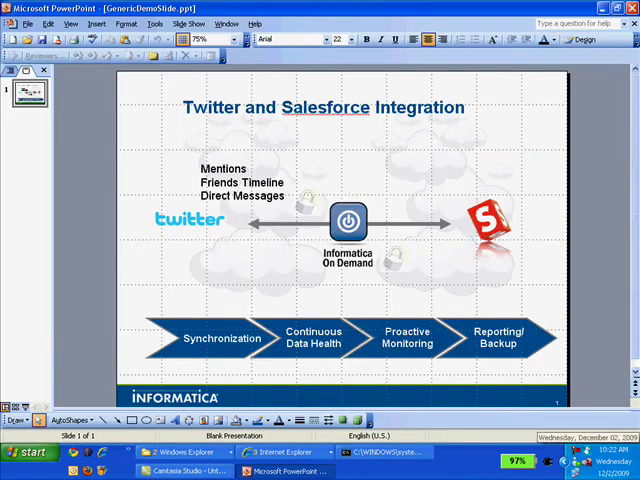